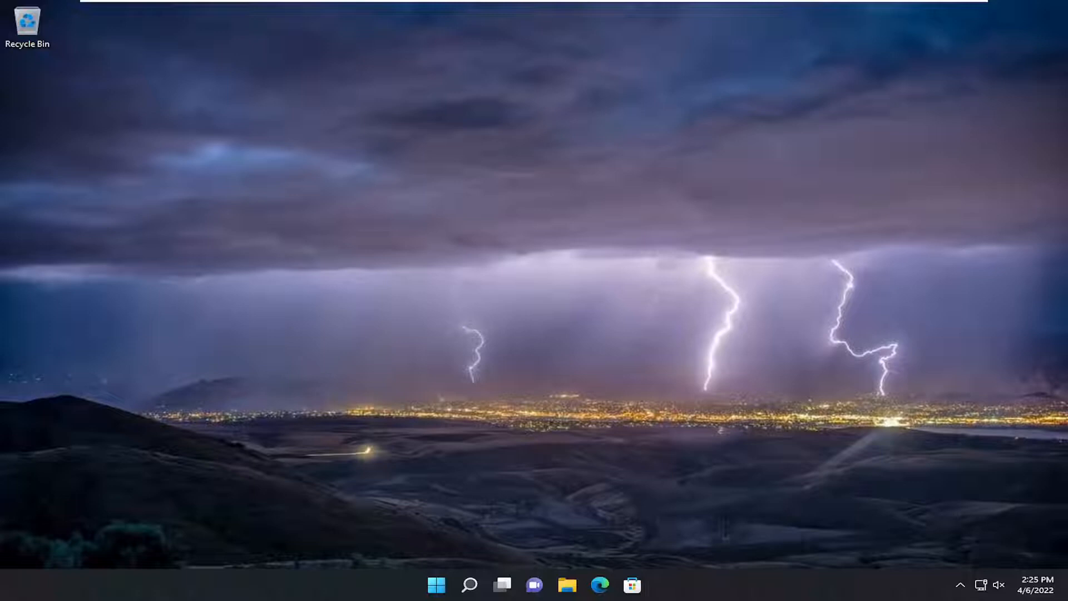
mouse_move(570, 277)
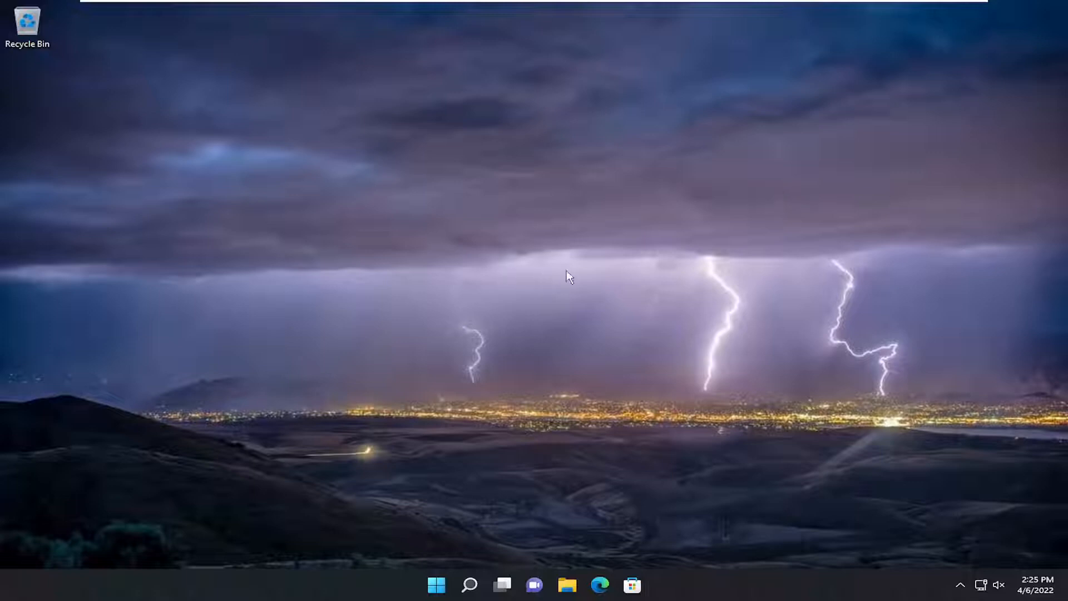
Launch Services (services.msc) from the Start button's Quick Link menu.
right_click(436, 584)
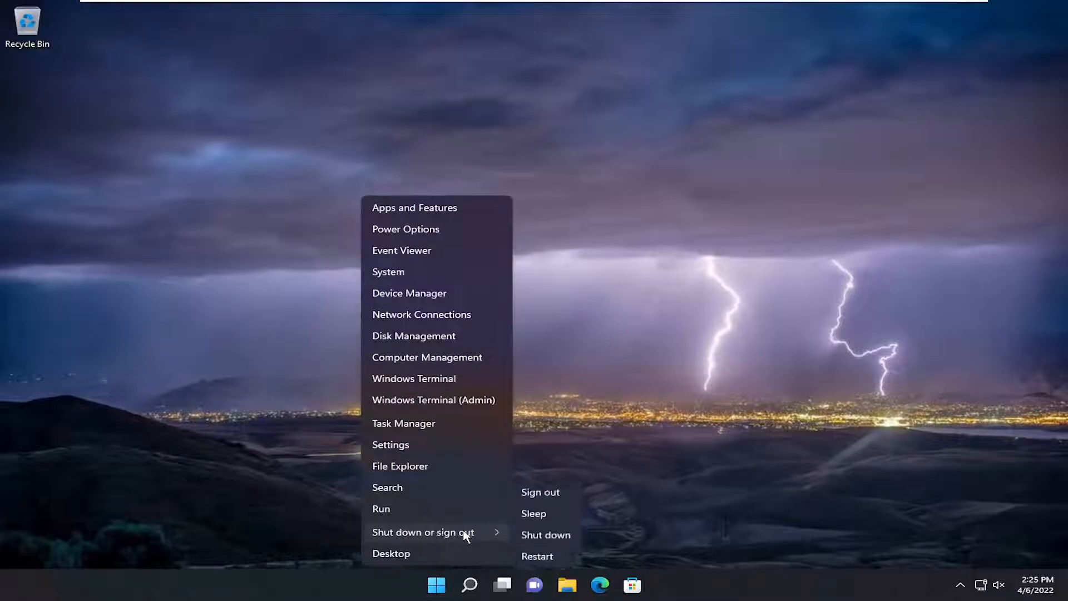
left_click(539, 491)
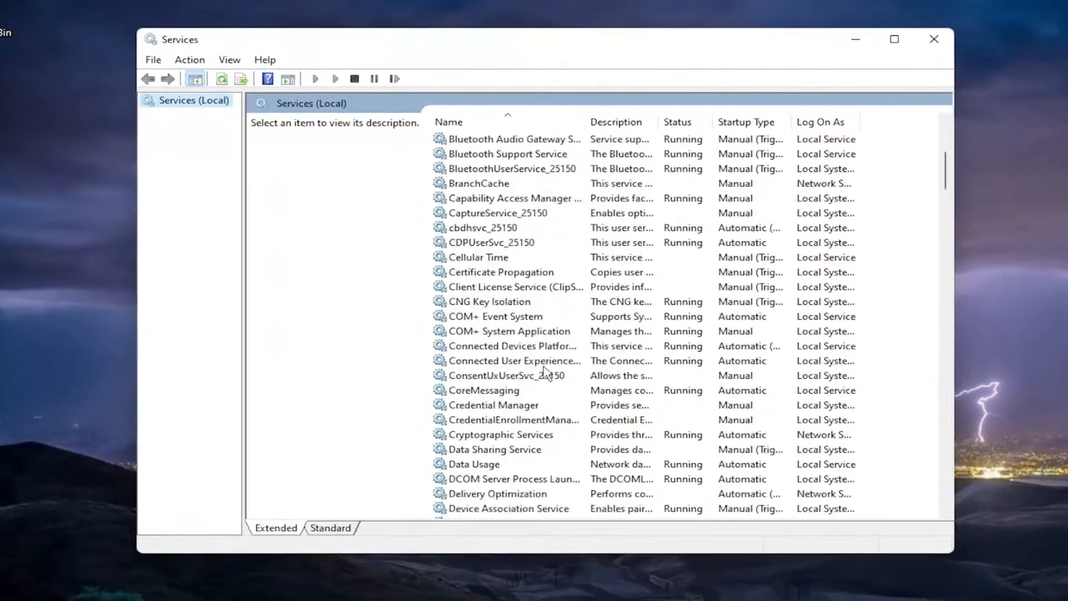
Inspect the Hyper-V Data Exchange, PowerShell Direct and Remote Desktop Virtualization services, confirming each is stopped.
scroll("down", 3)
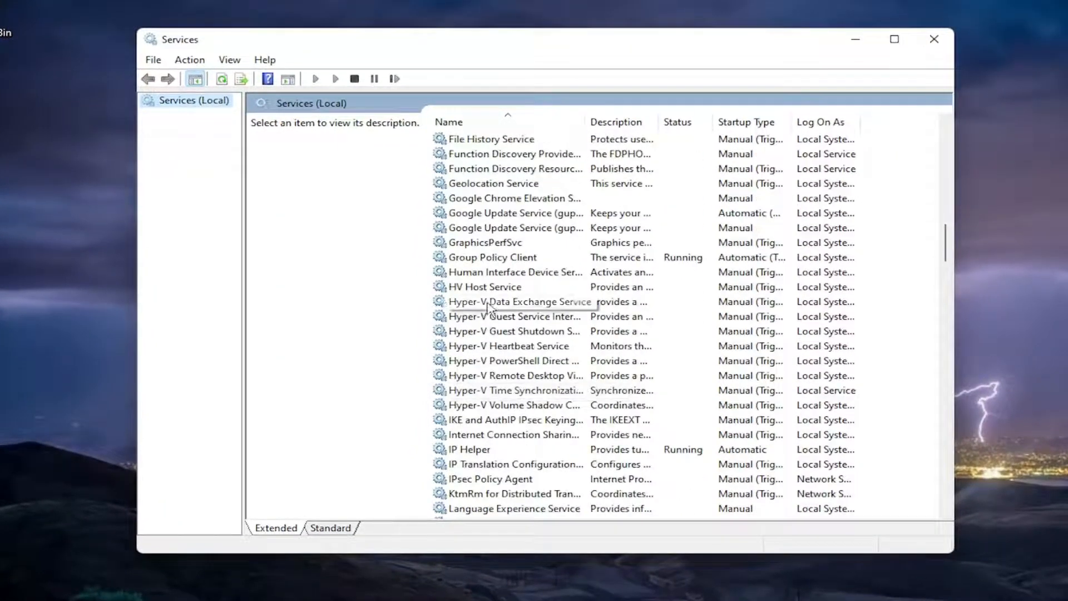
double_click(520, 302)
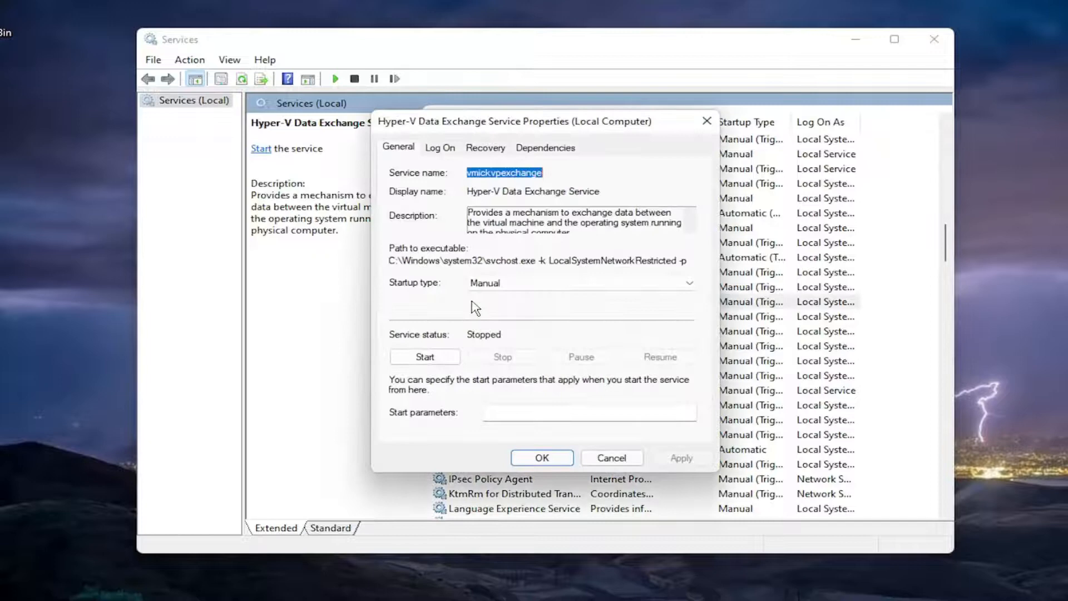
left_click(611, 457)
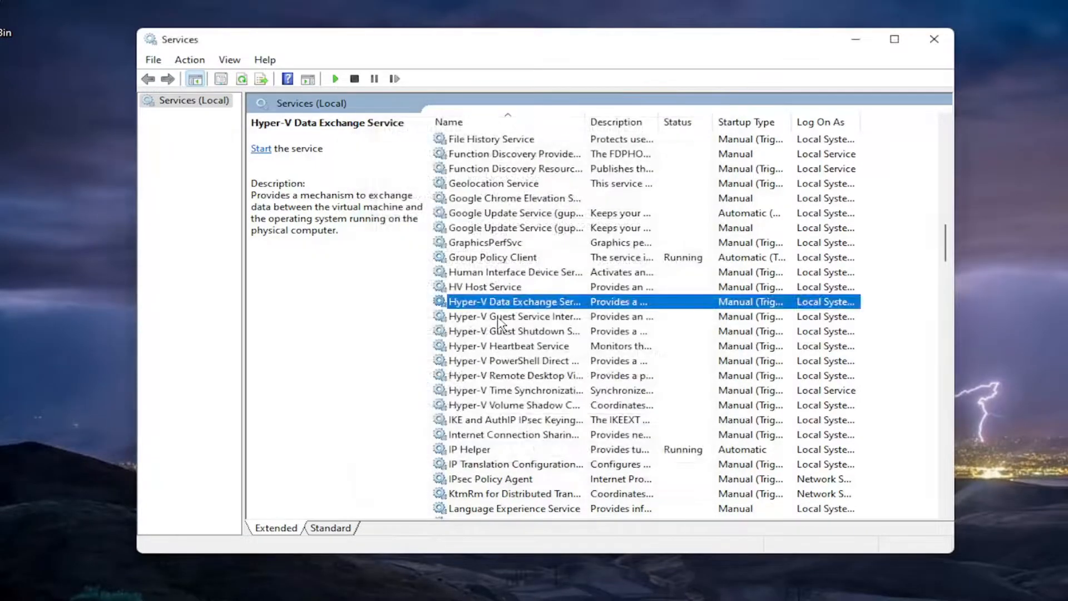
double_click(514, 316)
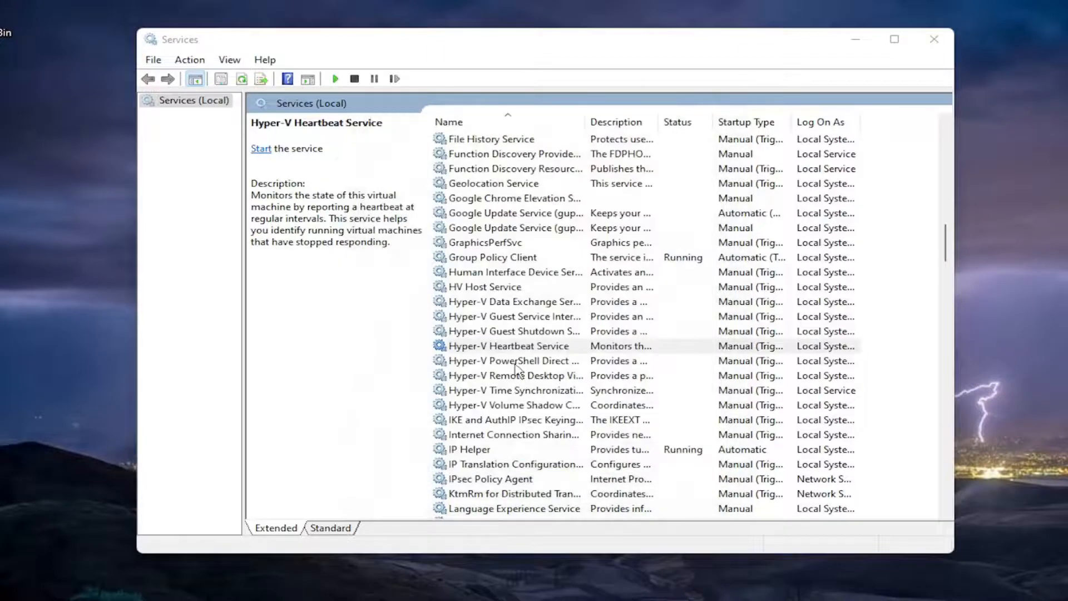
double_click(507, 360)
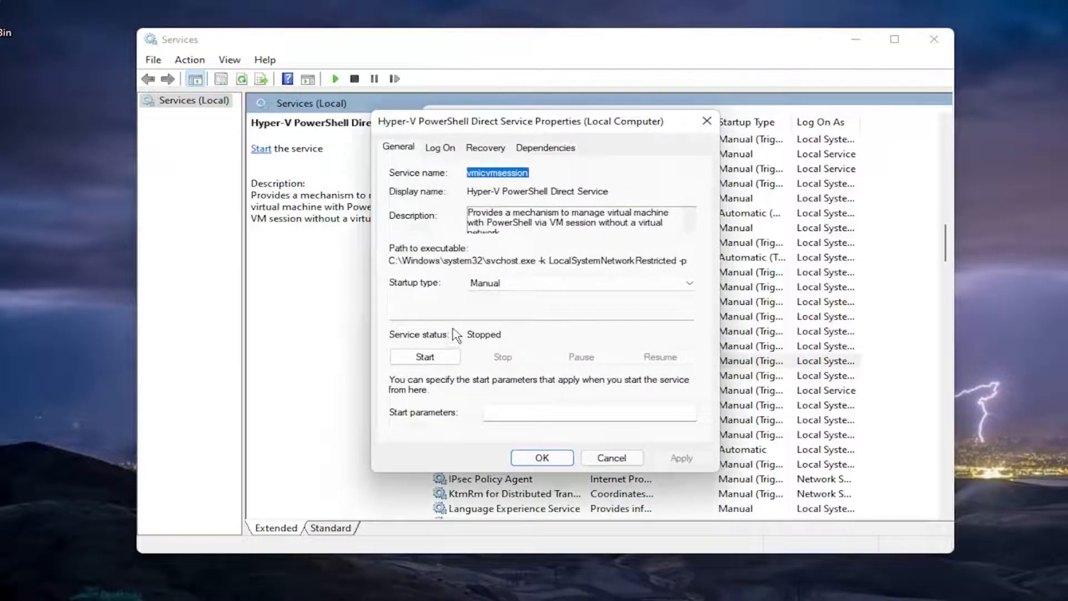
left_click(611, 457)
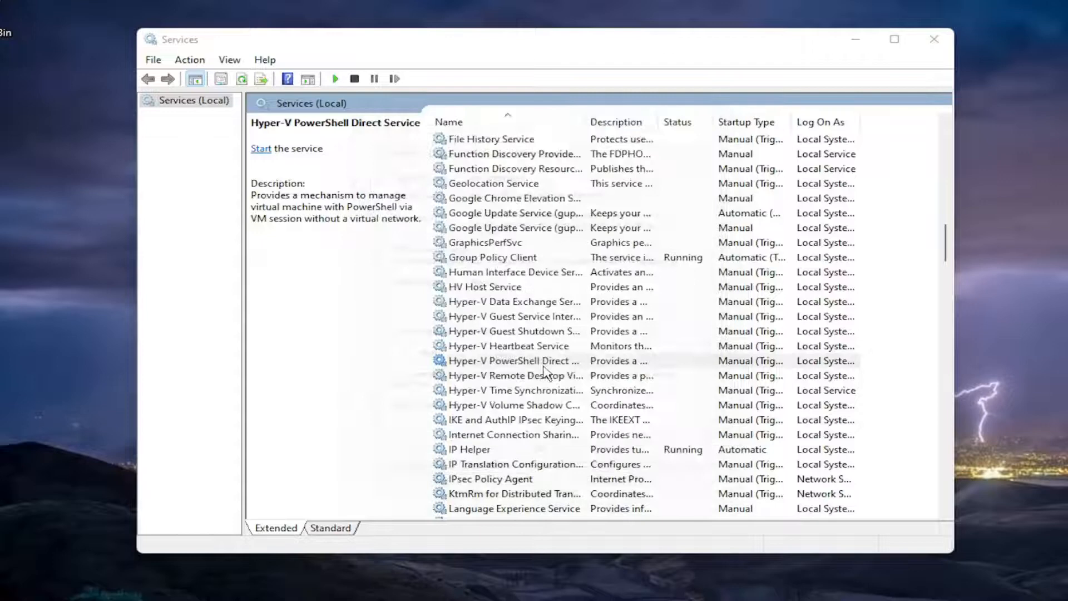
double_click(515, 375)
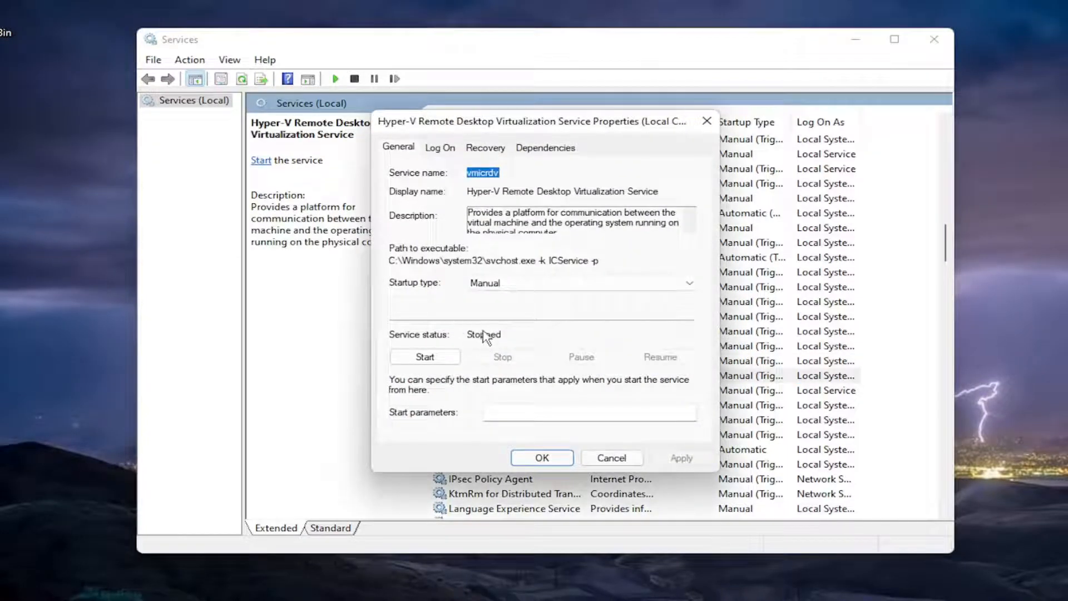
mouse_move(508, 371)
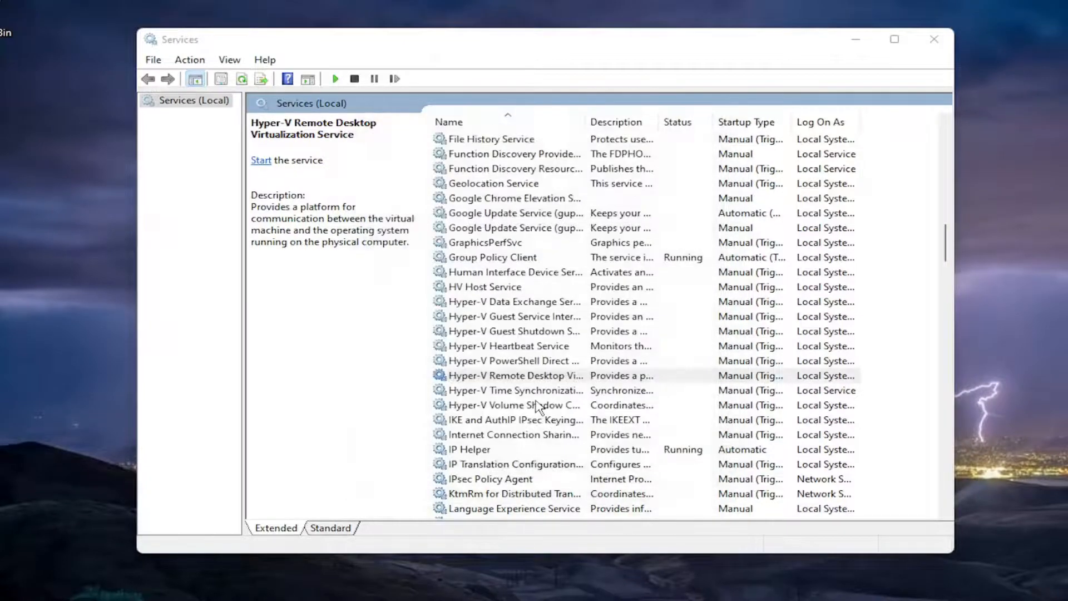
Check the Hyper-V Time Synchronization and Volume Shadow Copy Requestor entries are stopped.
left_click(515, 390)
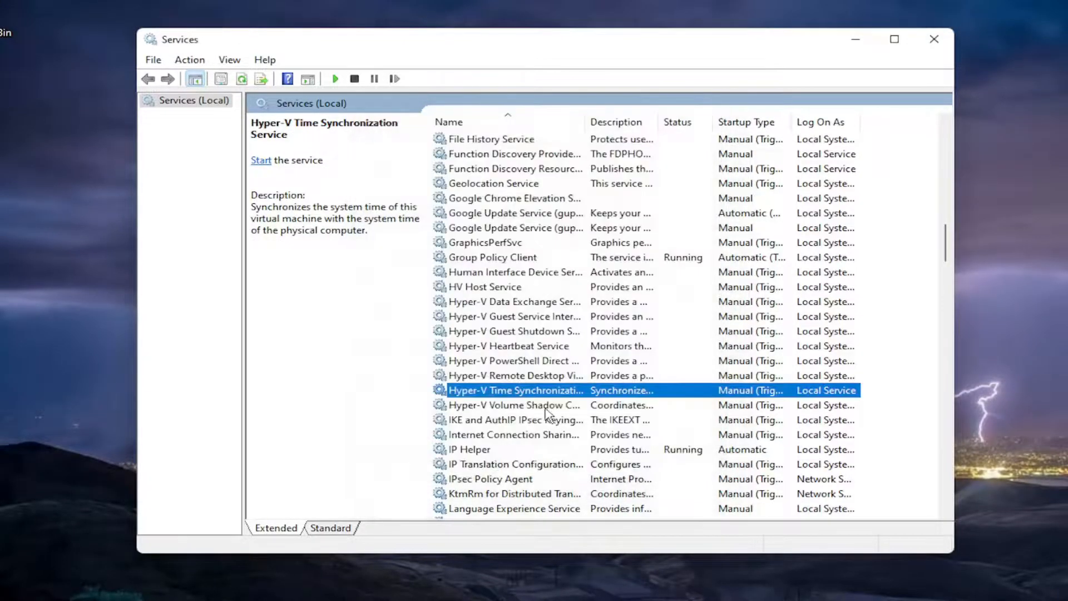
left_click(514, 405)
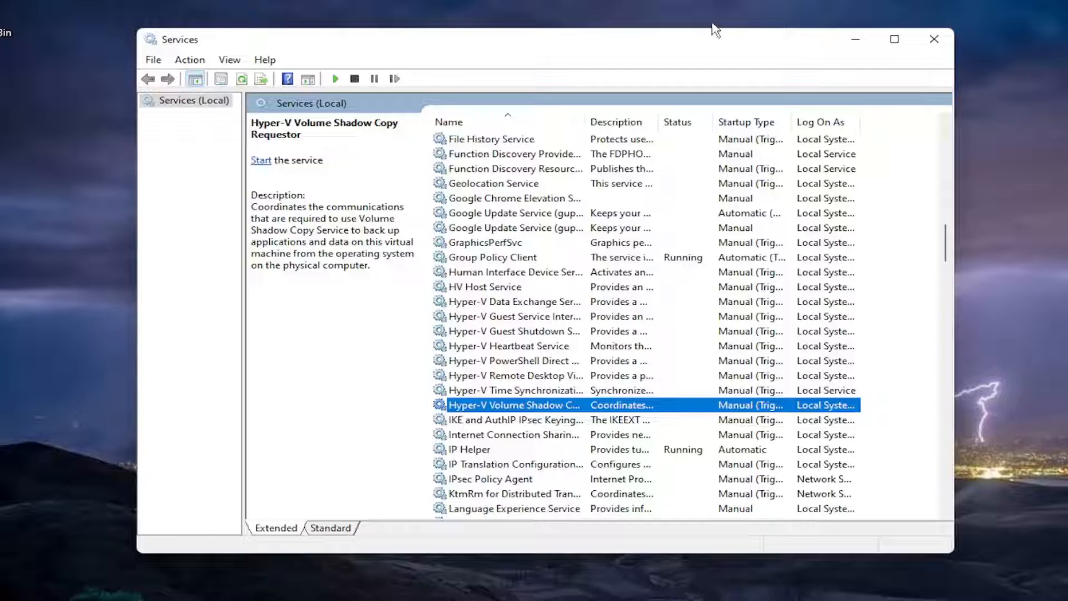
Review the Processes list in Task Manager for Hyper-V entries, then close it.
right_click(435, 584)
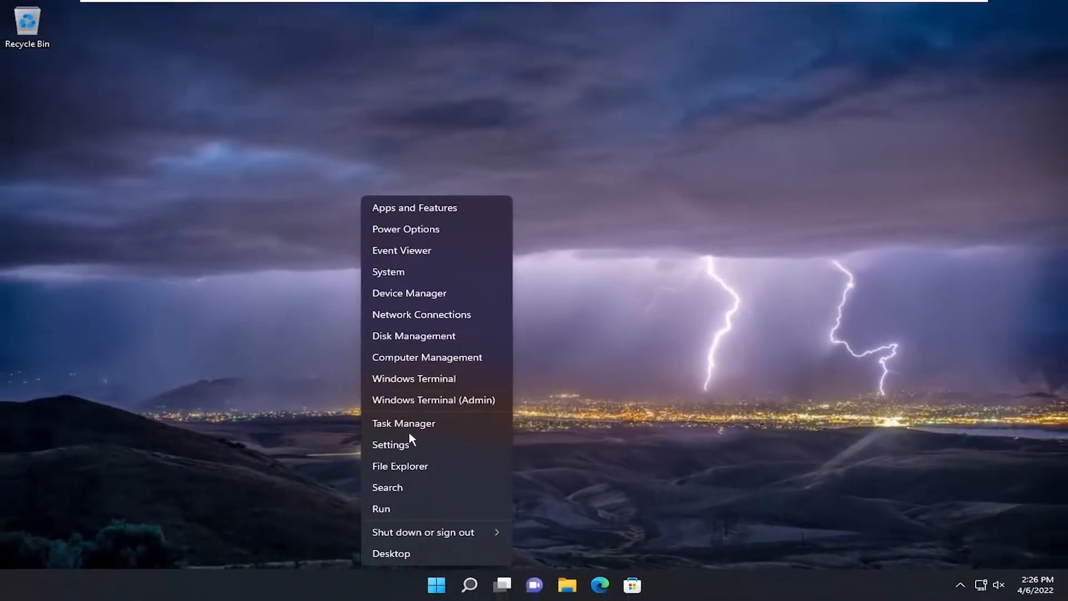
left_click(403, 423)
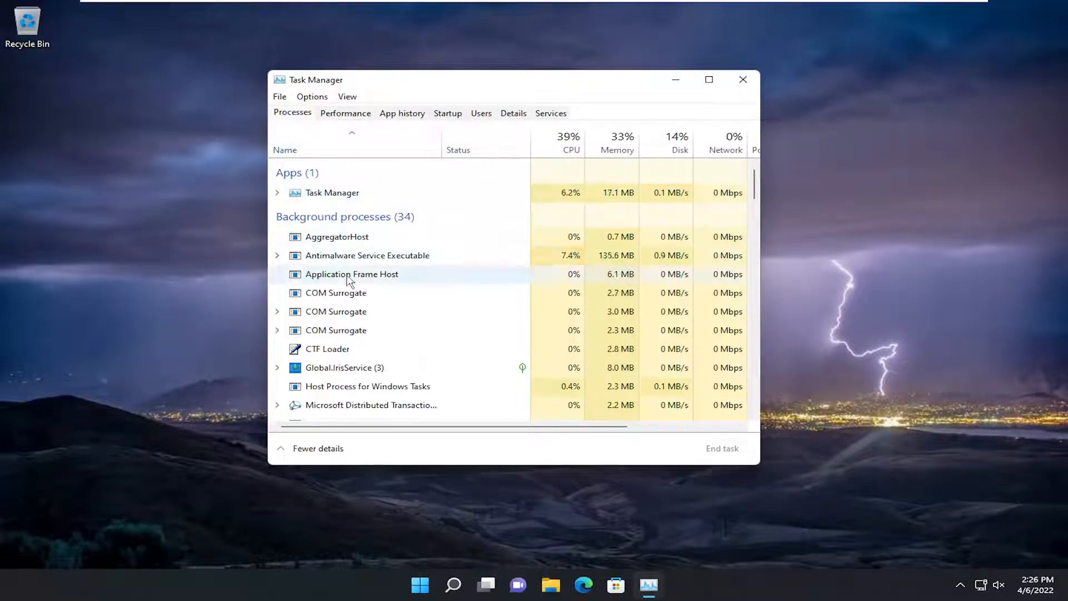
left_click(332, 192)
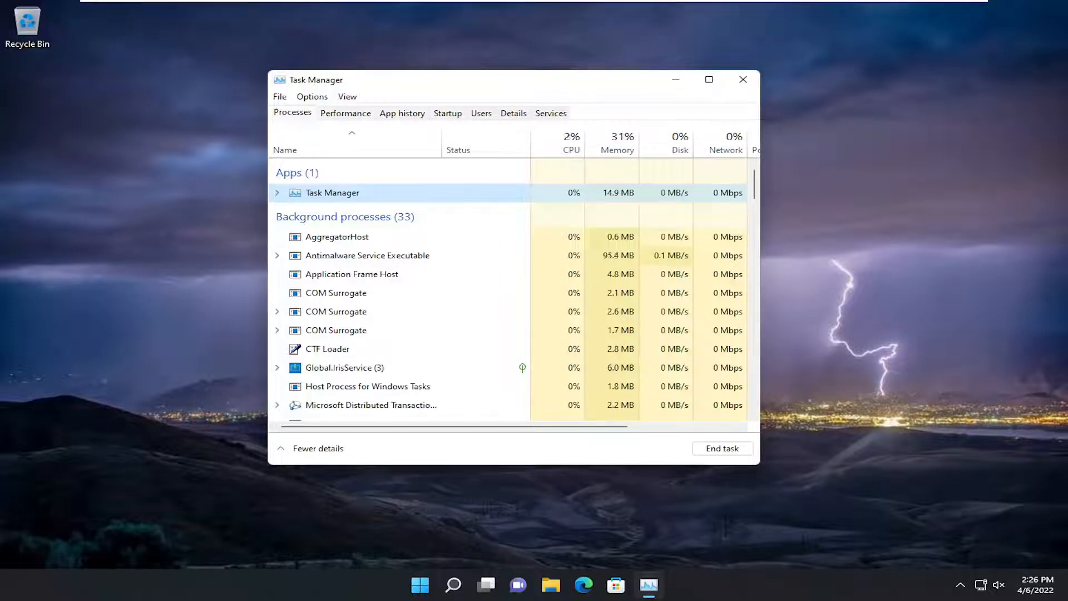
mouse_move(743, 80)
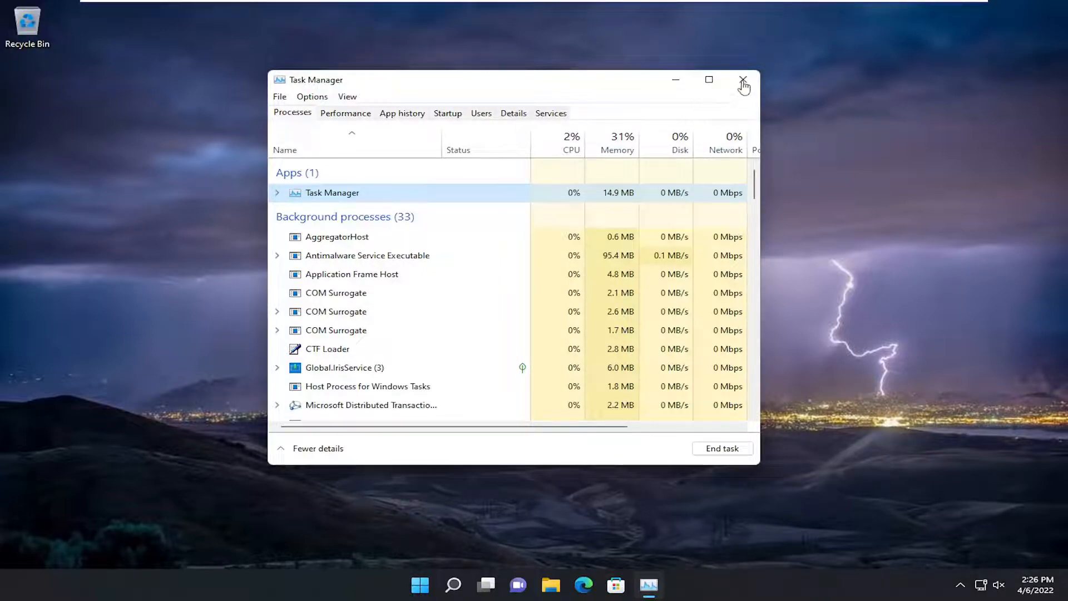
left_click(743, 80)
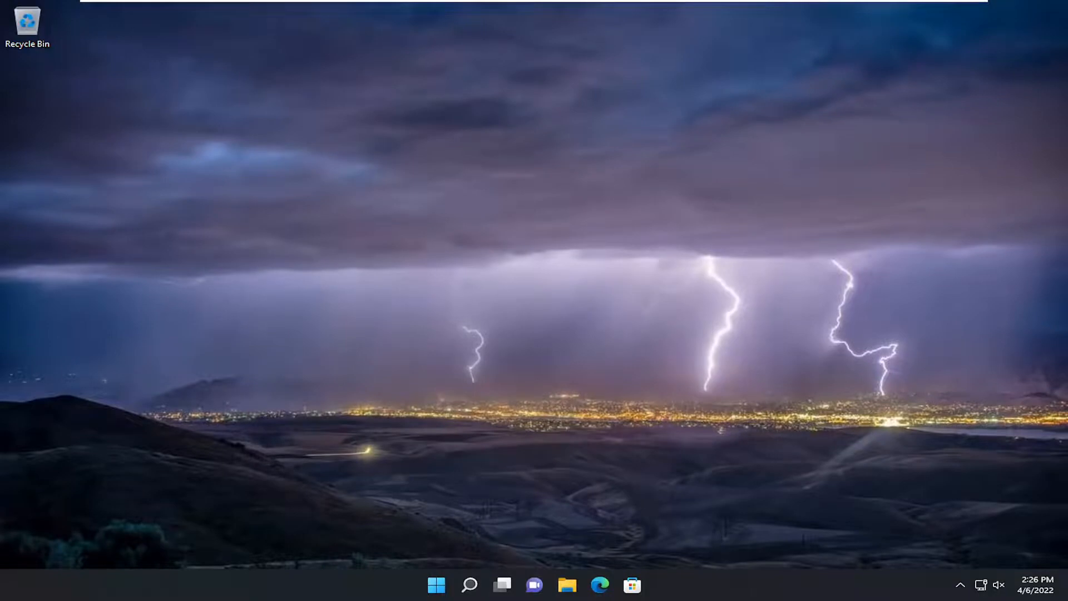